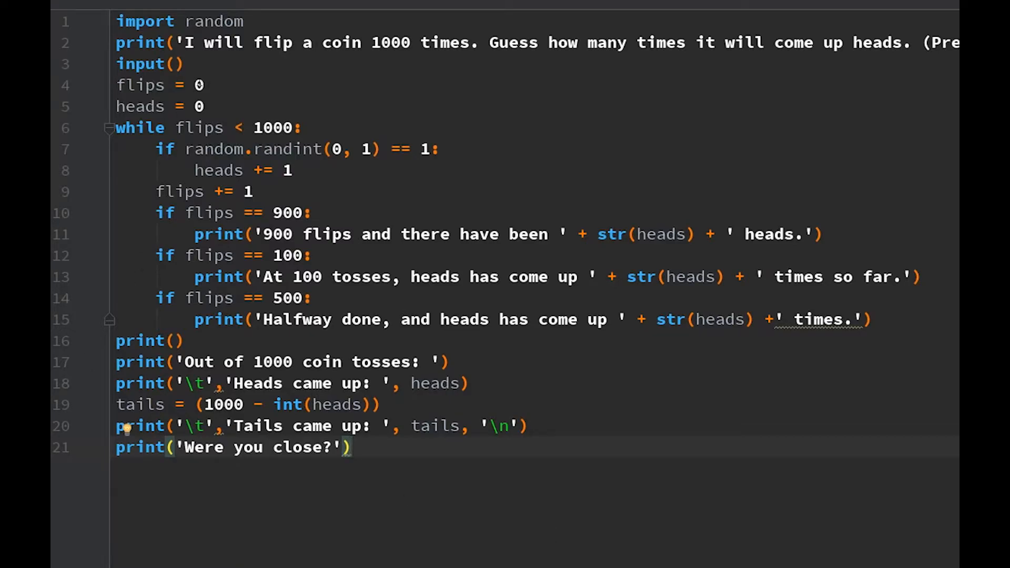
Step: Highlight the lines that increment heads and flips while explaining them
double_click(139, 107)
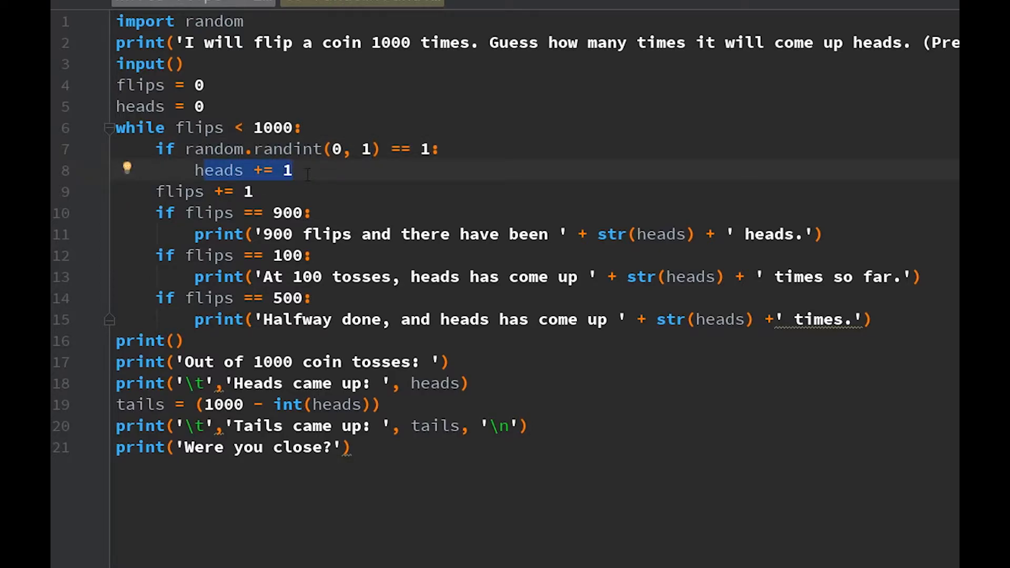
left_click(205, 191)
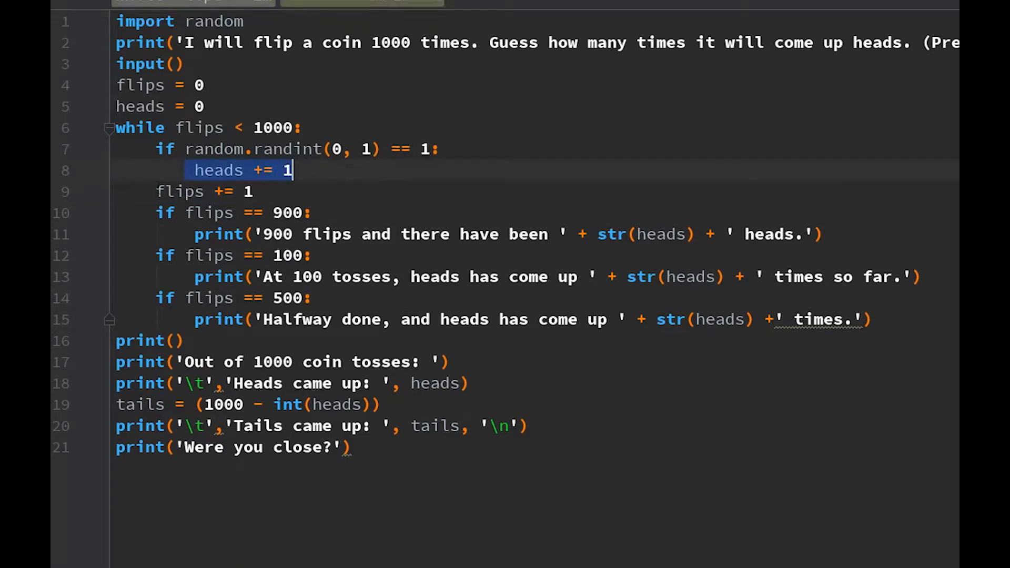
left_click(203, 191)
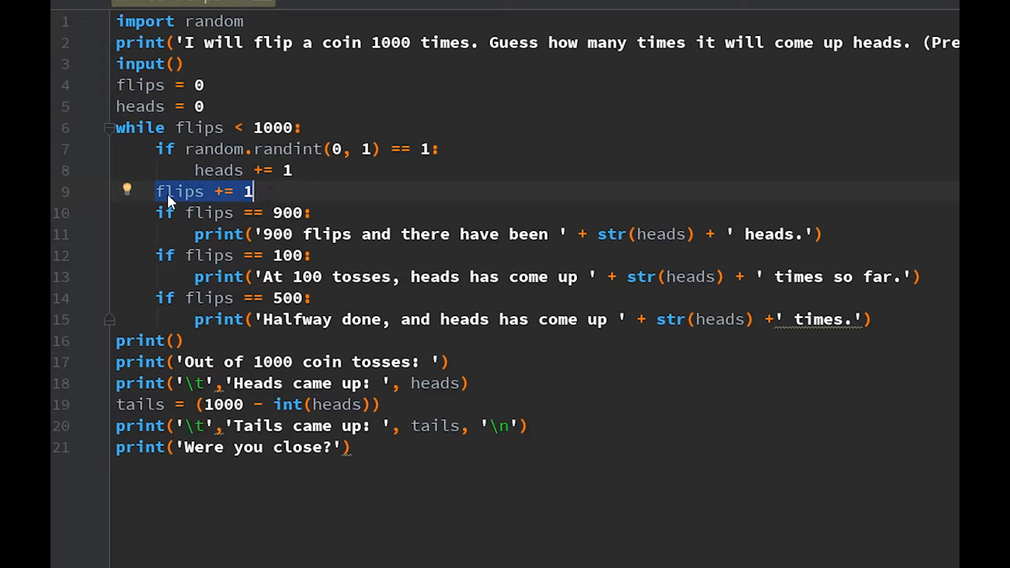
mouse_move(222, 200)
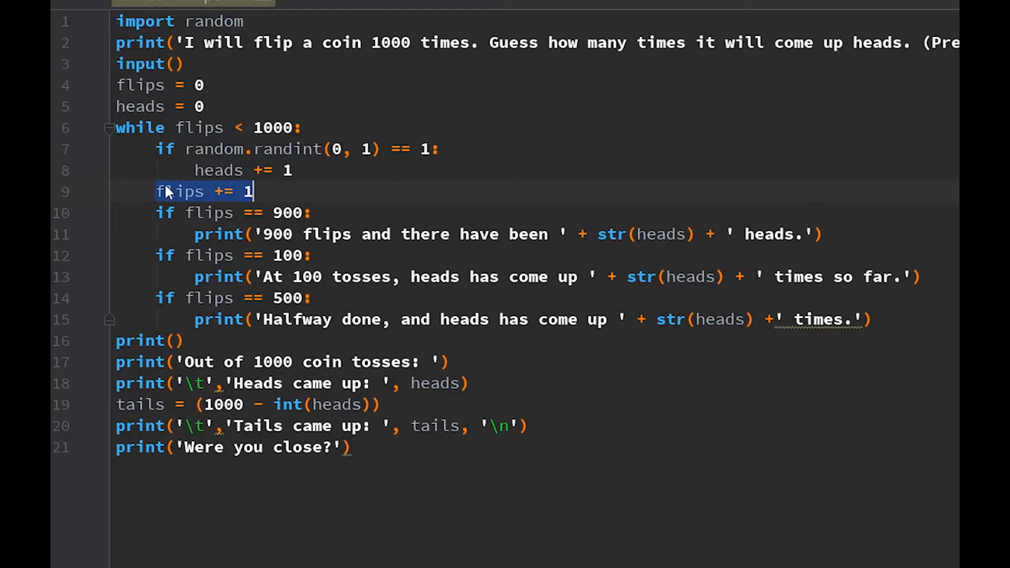
left_click(194, 192)
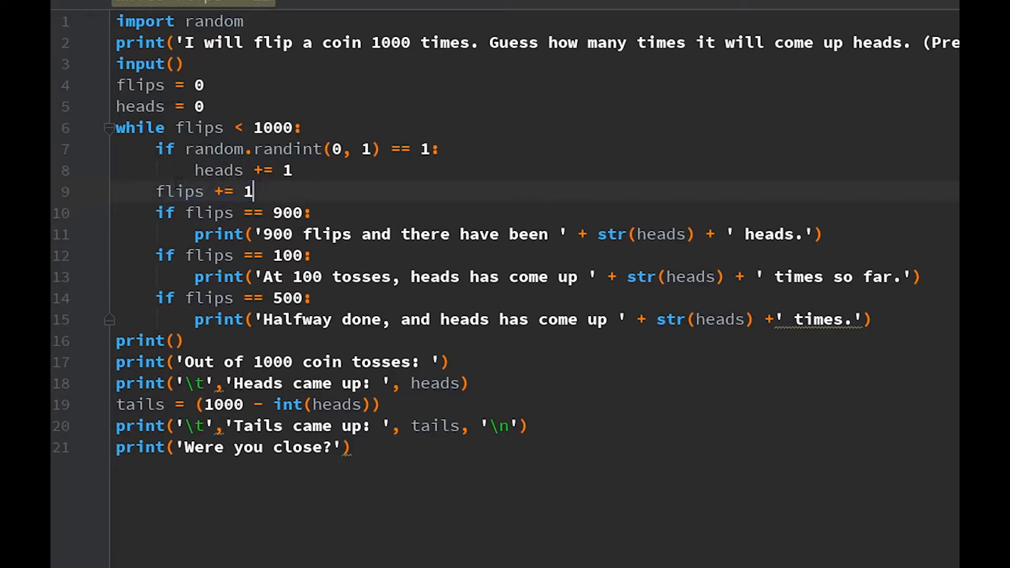
key("Tab")
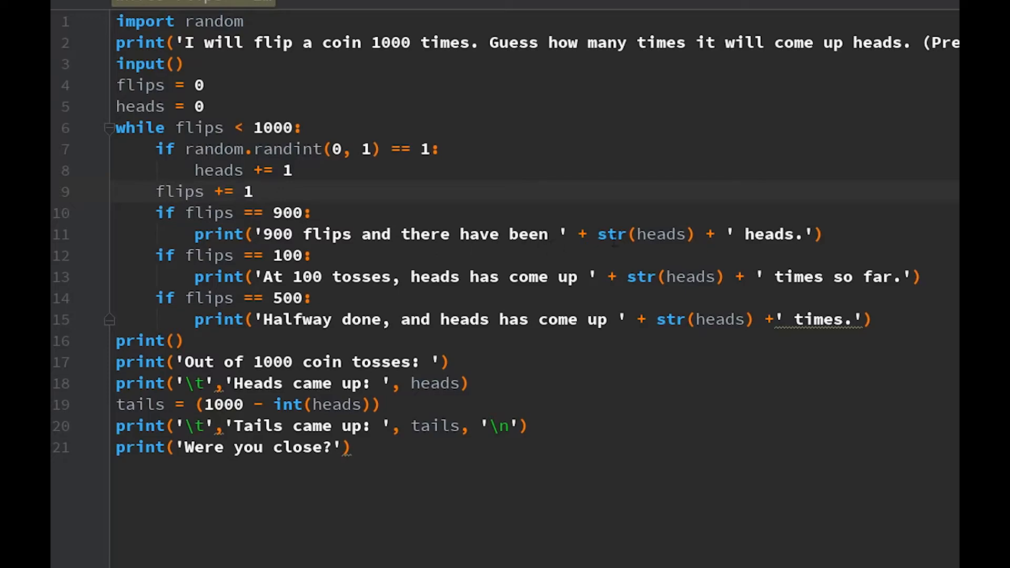
Step: Highlight the 900-flips check and then the entire while loop for explanation
double_click(647, 234)
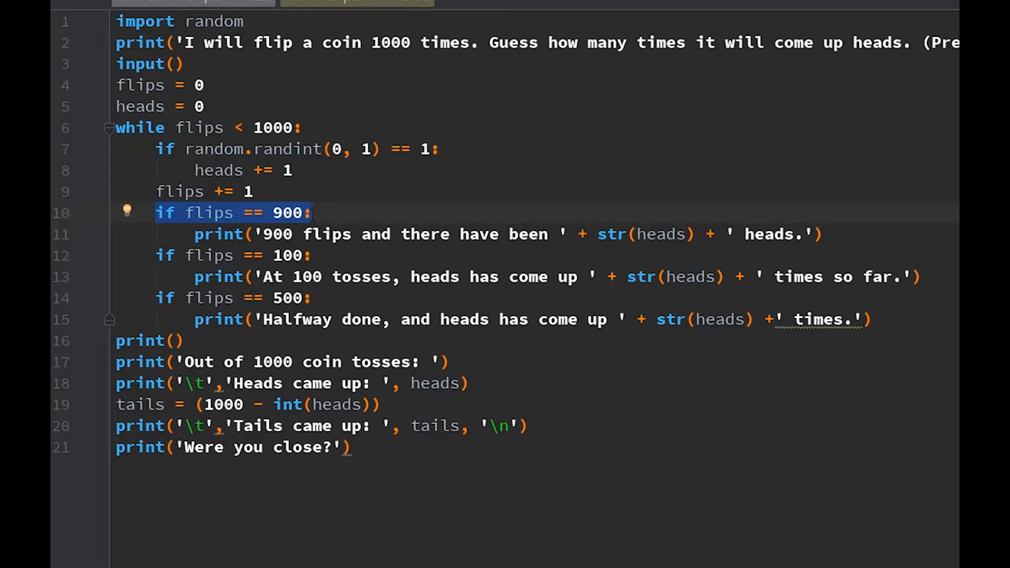
left_click(192, 256)
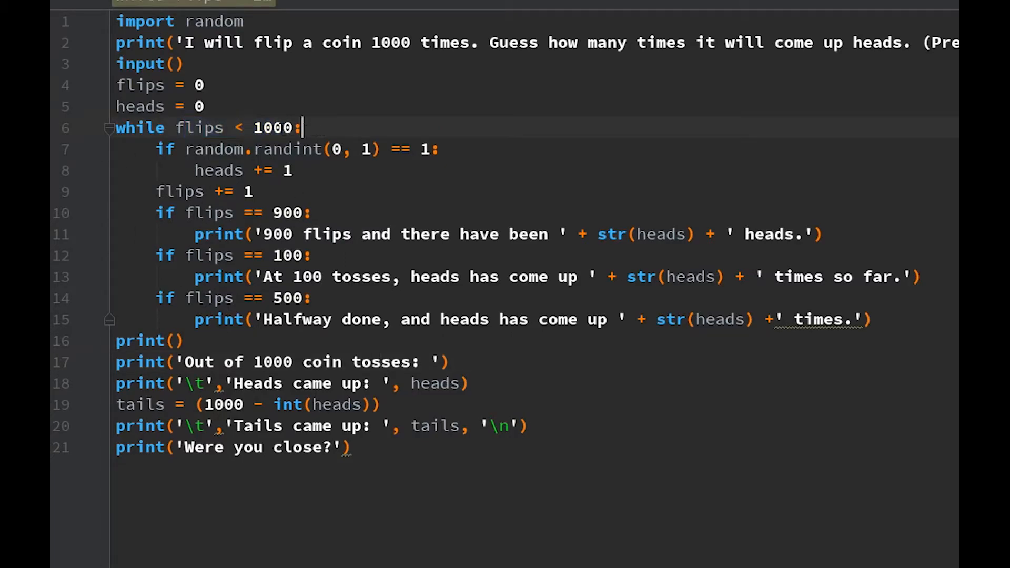
double_click(199, 128)
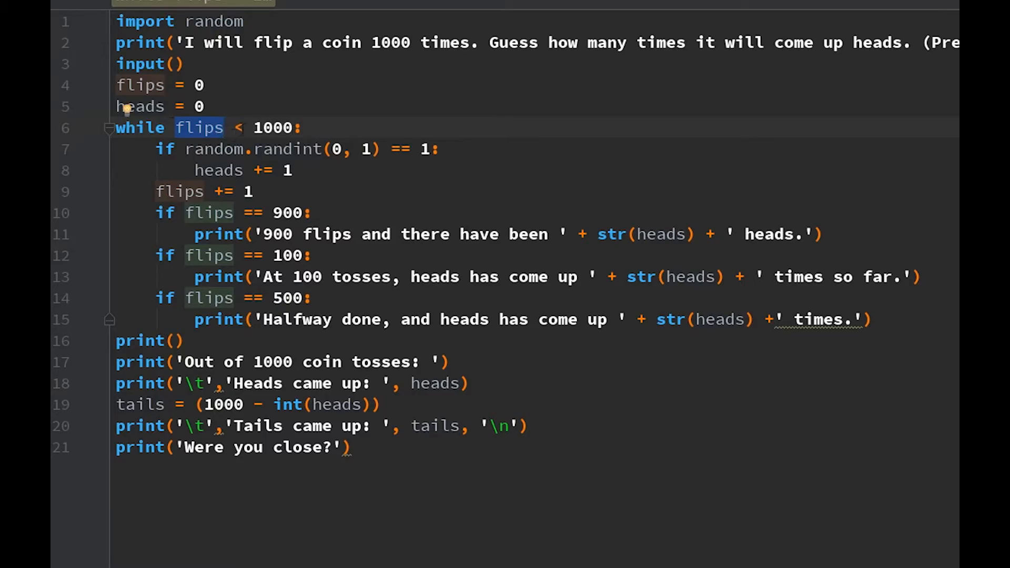
left_click_drag(116, 128, 417, 320)
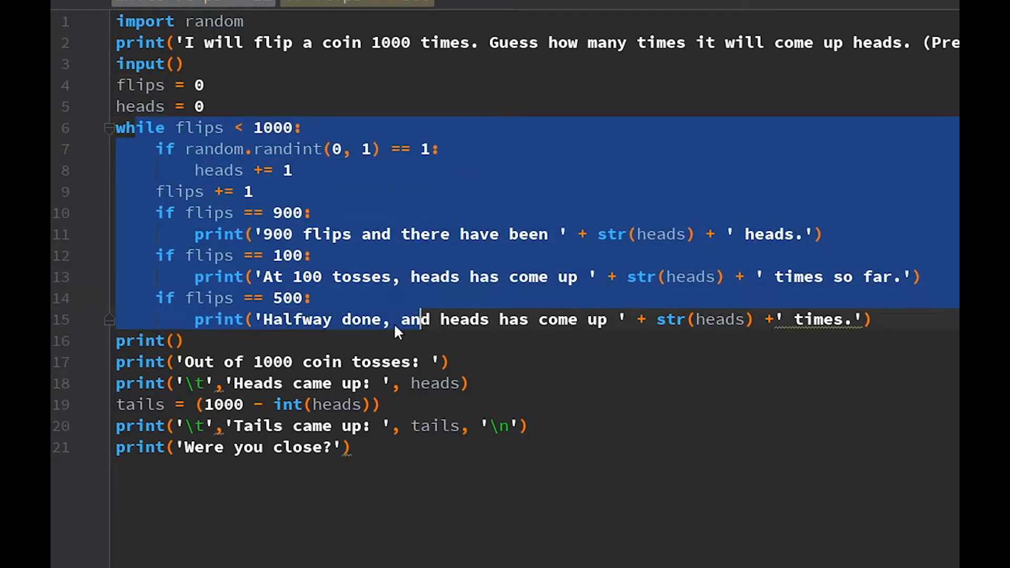
left_click(183, 340)
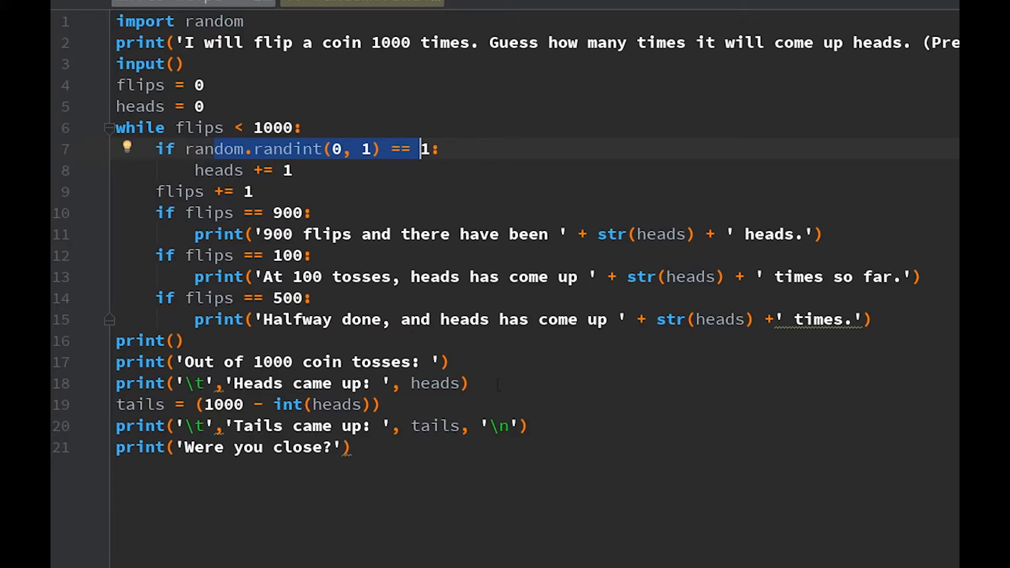
Step: Highlight the tab character in the tails output line and the final print line
left_click(129, 404)
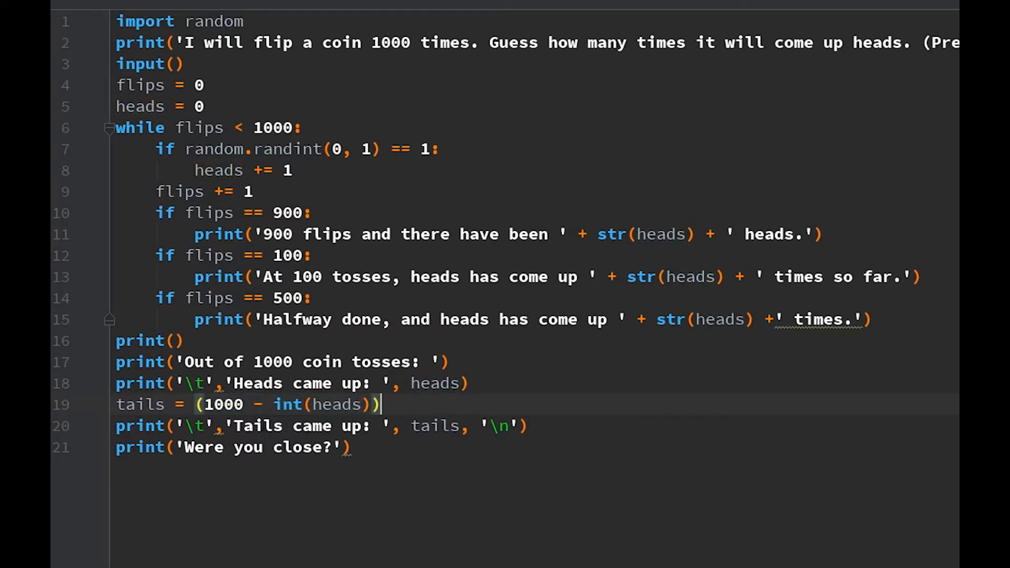
double_click(289, 405)
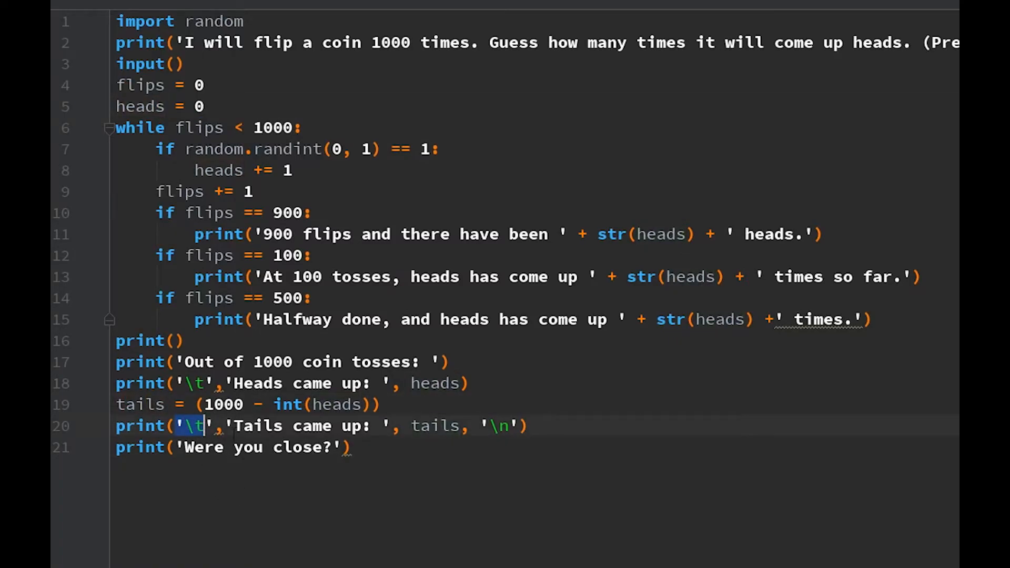
double_click(432, 426)
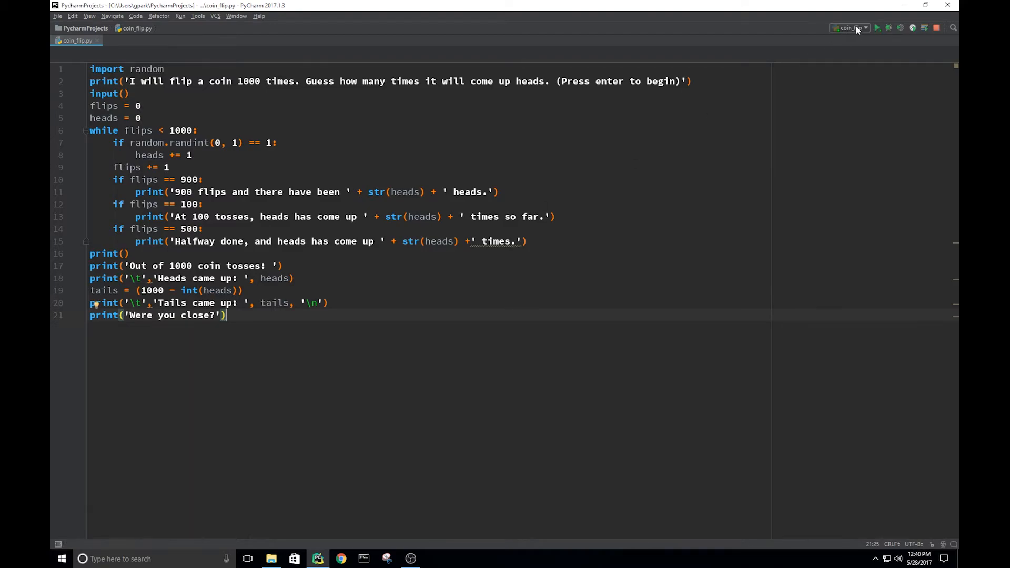
Step: Run coin_flip.py twice, ending with 476 heads and 524 tails in the console
left_click(878, 27)
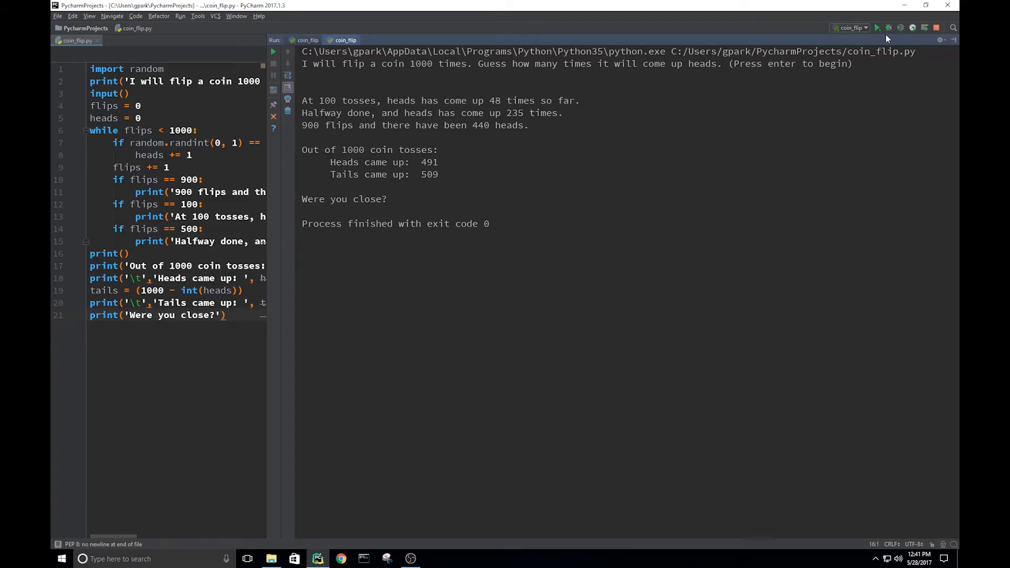
left_click(877, 27)
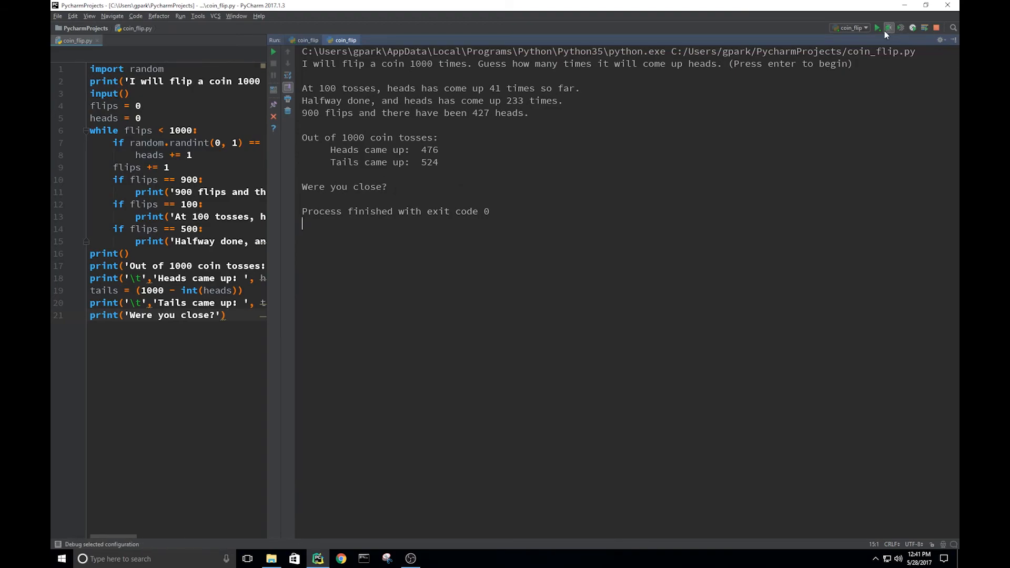
Step: Rerun the script, answer the prompt, and highlight the 'Heads came up: 490' result
left_click(888, 27)
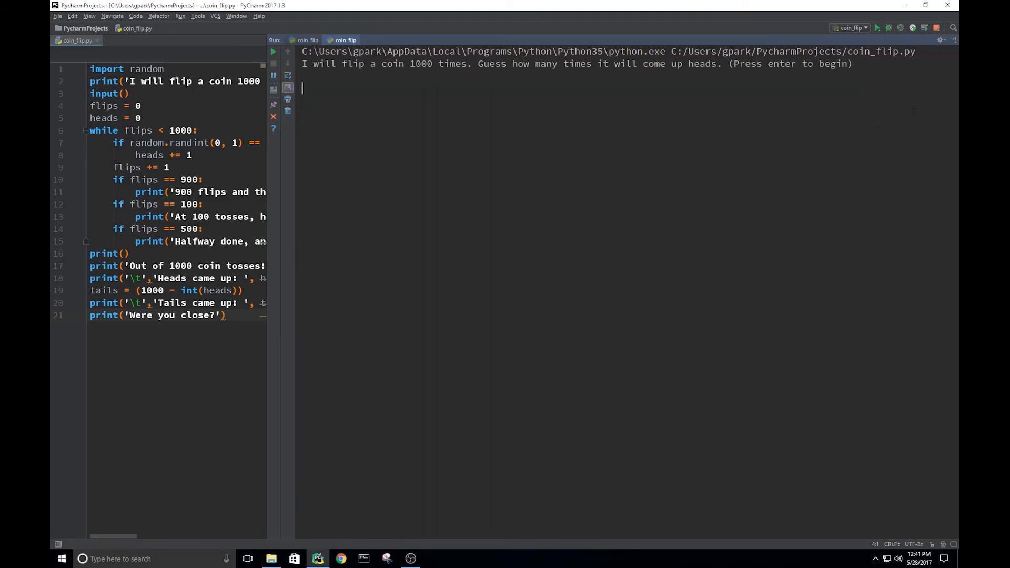
key("enter")
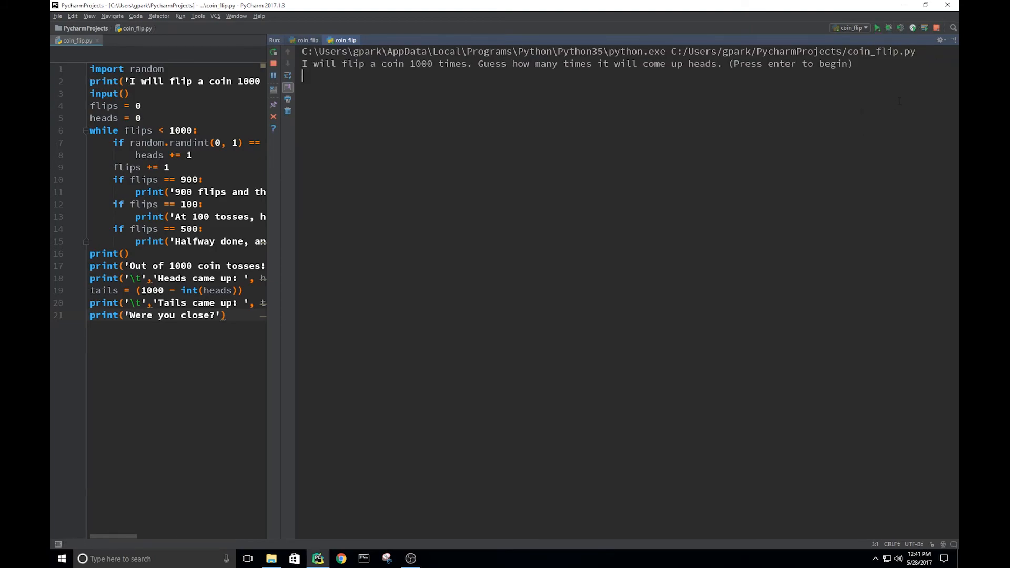
key("enter")
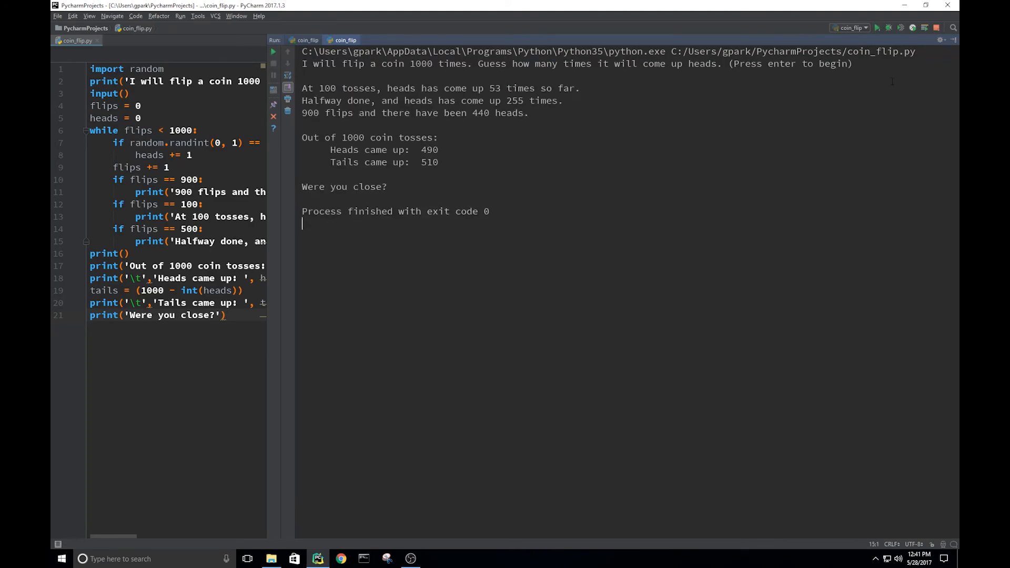
left_click_drag(383, 150, 438, 149)
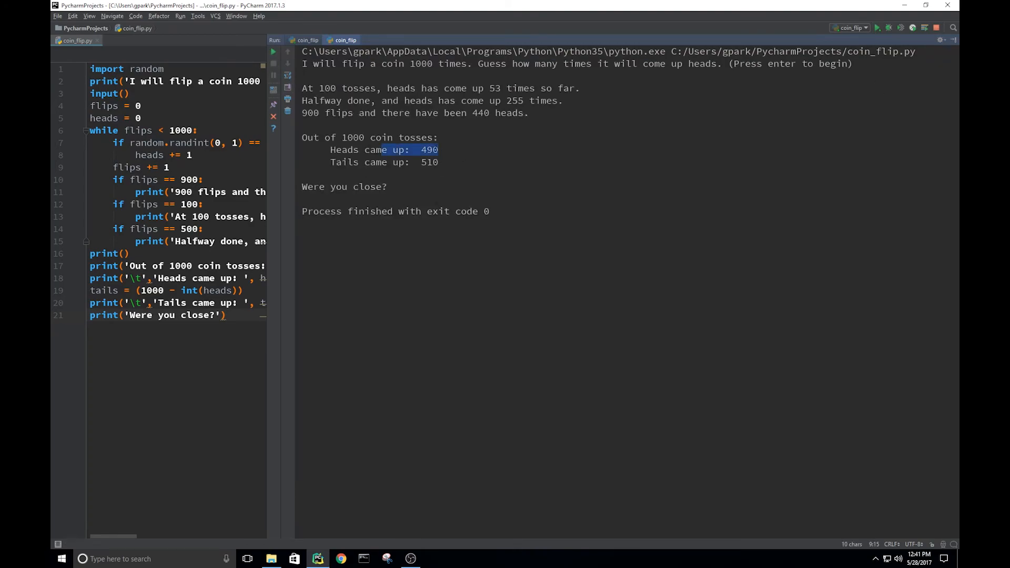